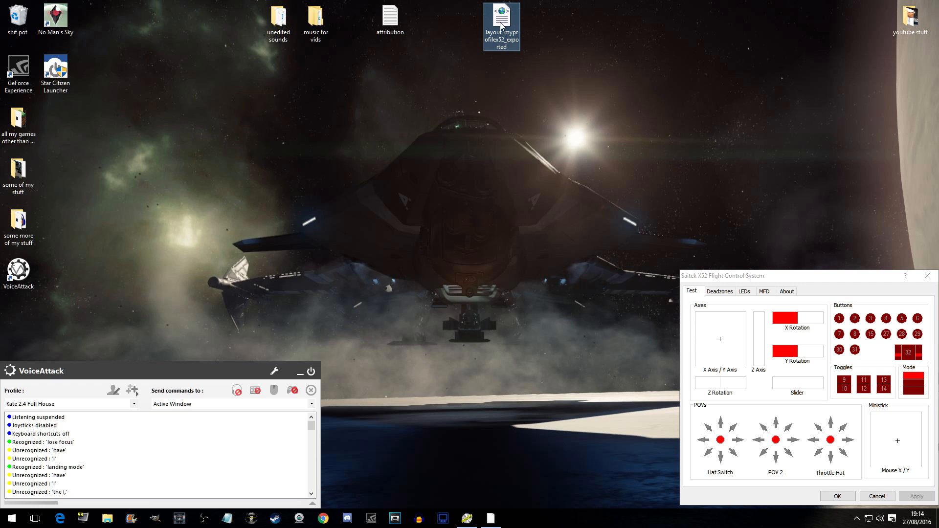
mouse_move(541, 24)
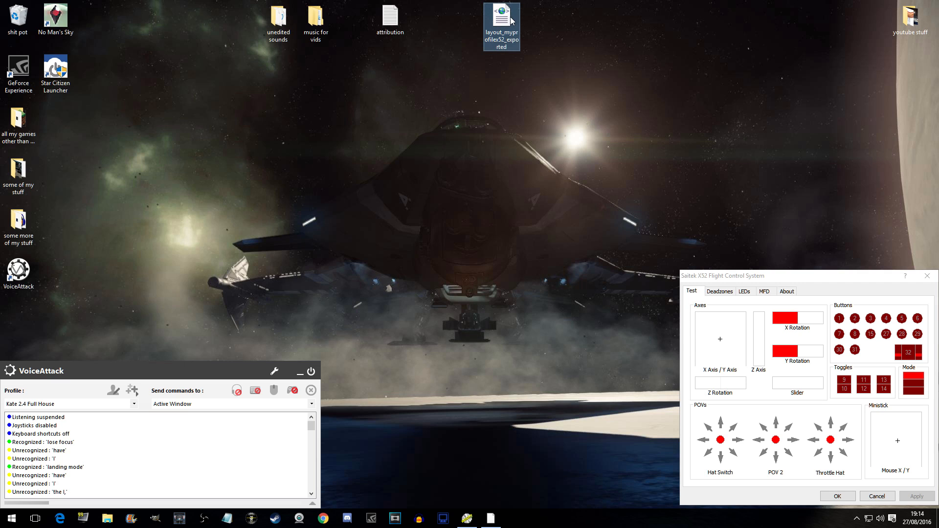
mouse_move(508, 18)
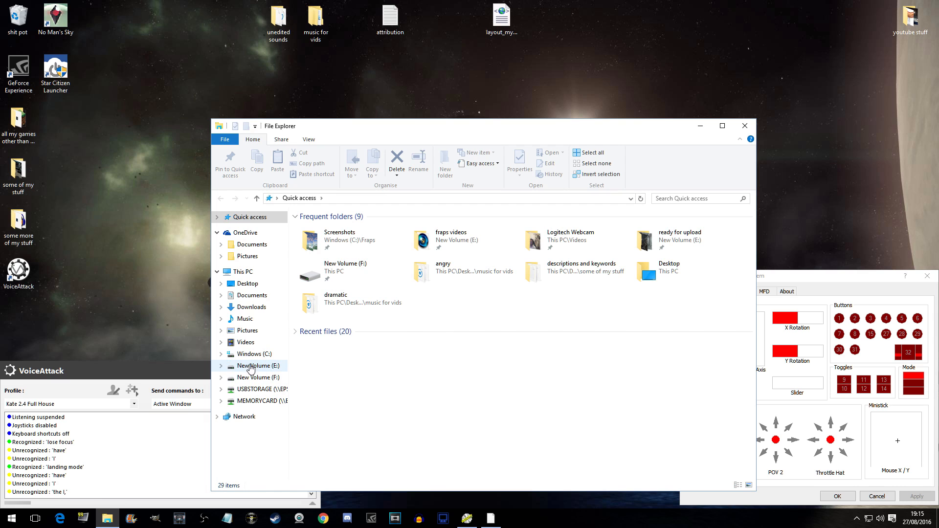
Step: Navigate F: > Cloud Imperium Games > StarCitizen > Public > USER > Controls > Mappings holding the X52 XML
click(259, 378)
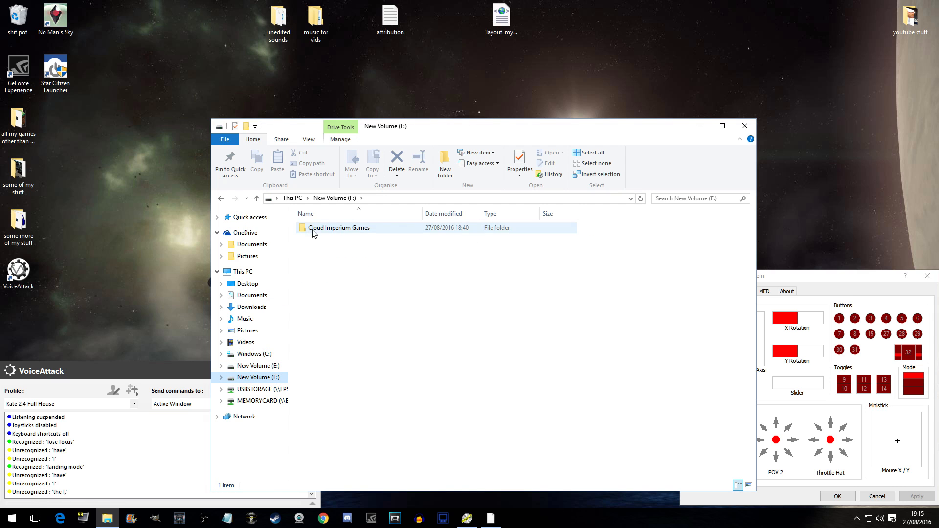
double_click(339, 228)
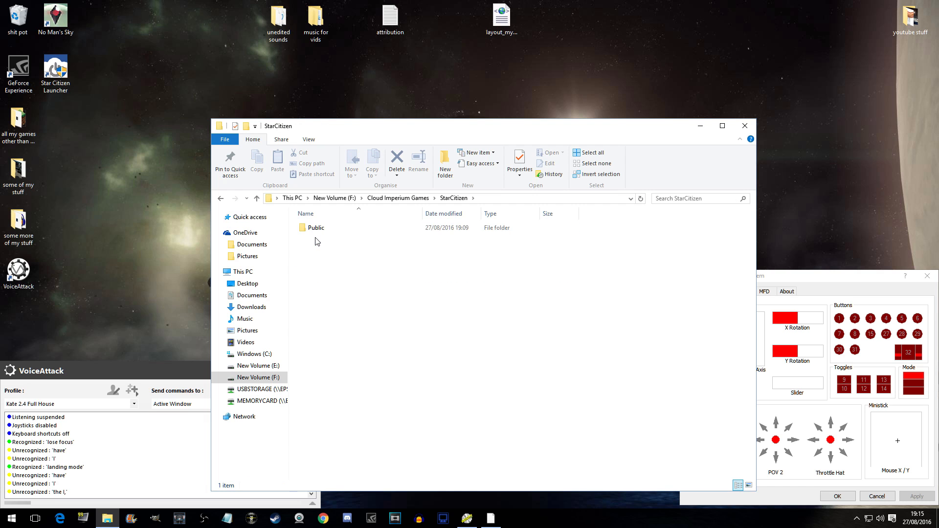
double_click(314, 228)
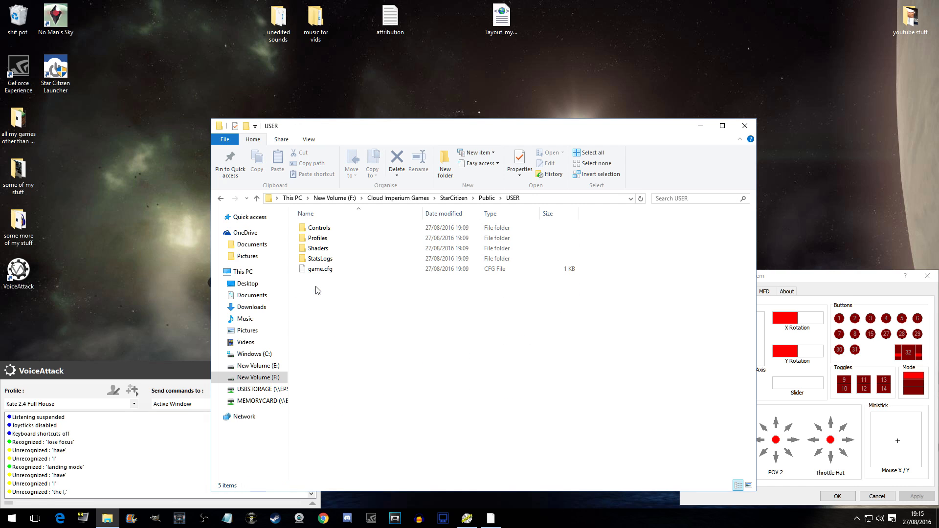
double_click(319, 227)
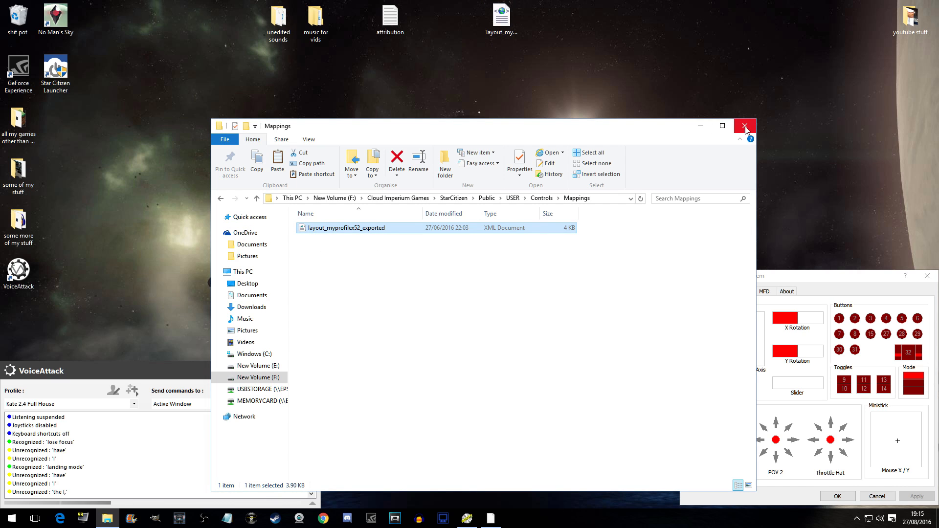
Step: Close the Mappings folder window and launch Star Citizen to its main menu
click(745, 126)
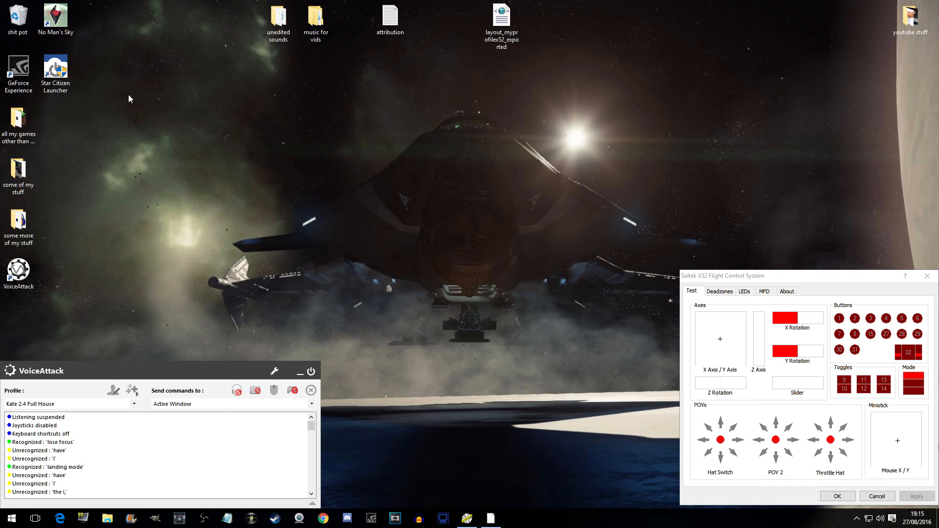
click(55, 70)
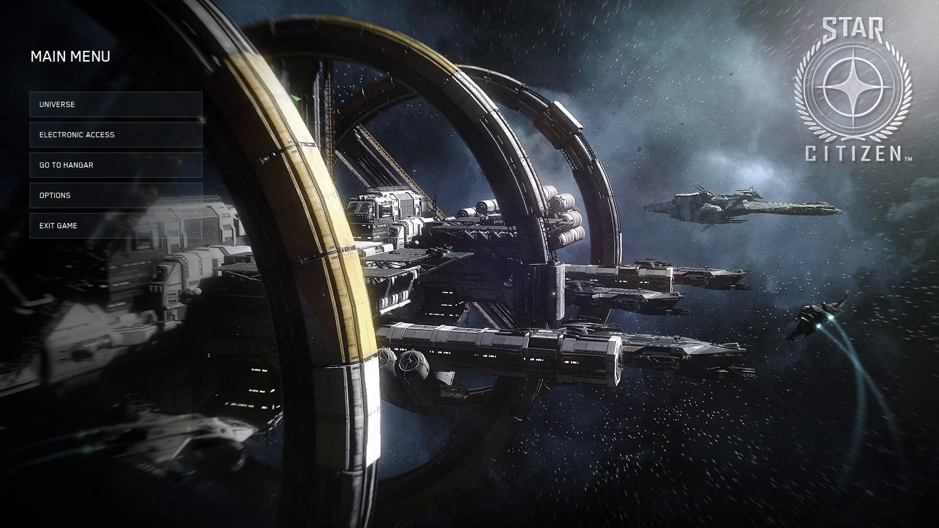
Step: Show the Keybinding options and switch the view from Keyboard / Mouse to Joystick / HOTAS
click(56, 195)
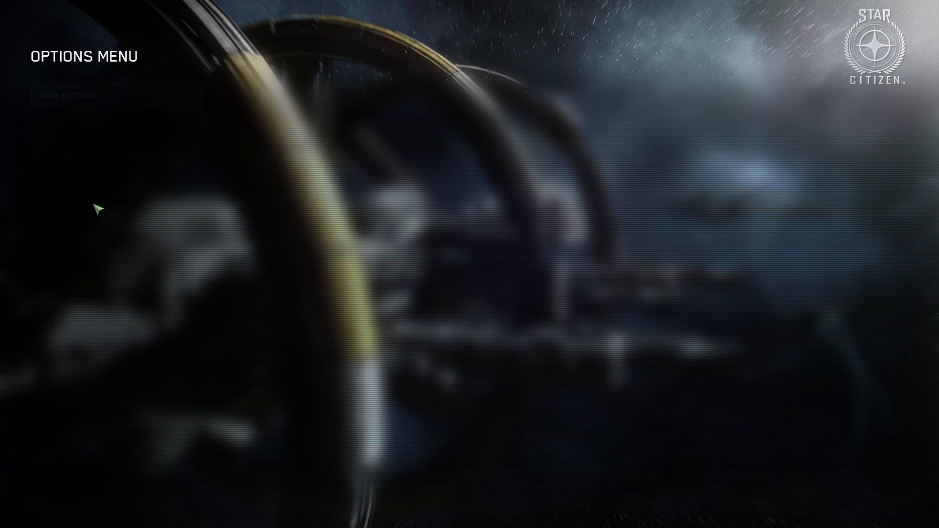
click(764, 105)
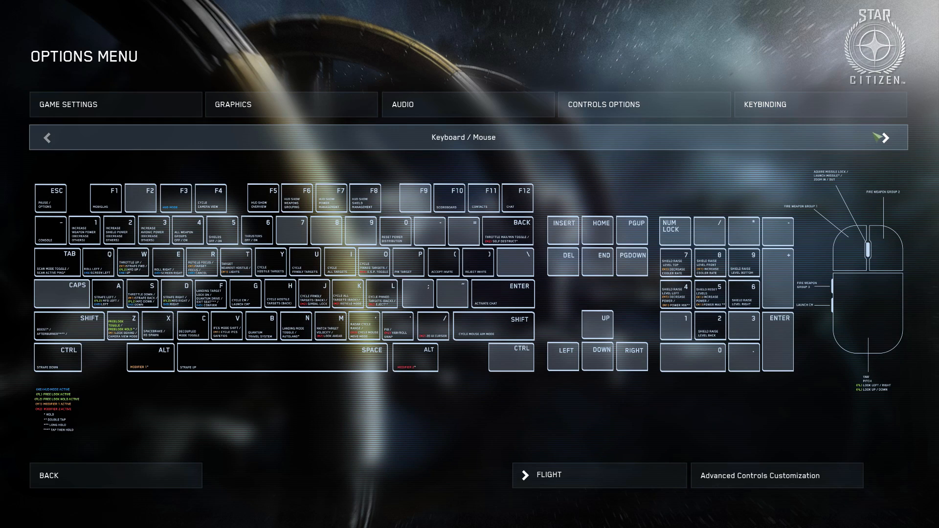
click(887, 138)
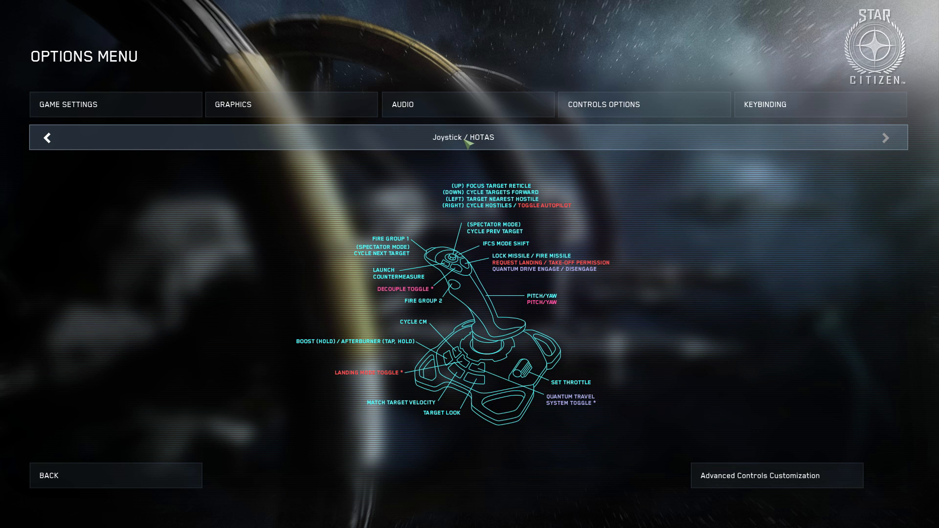
mouse_move(806, 337)
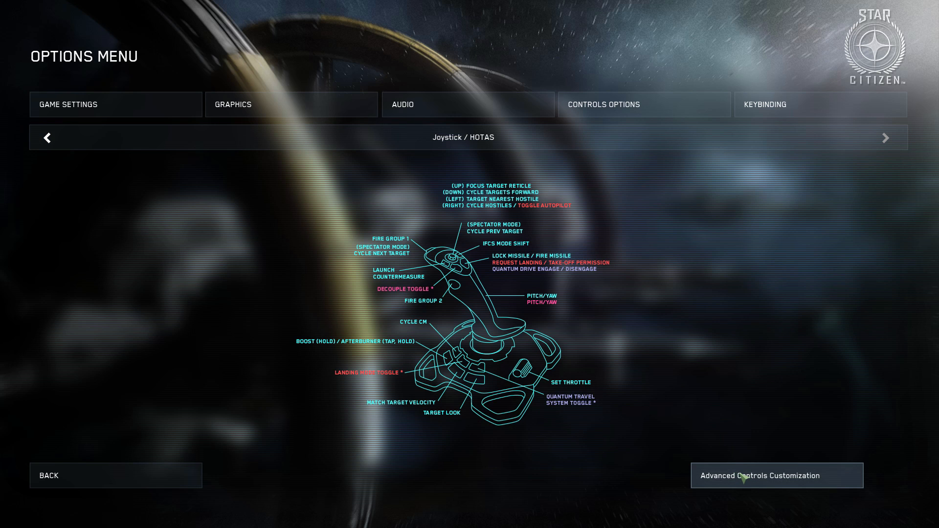
Step: From Advanced Controls Customization, pick the myprofilex52 control profile to import
click(776, 476)
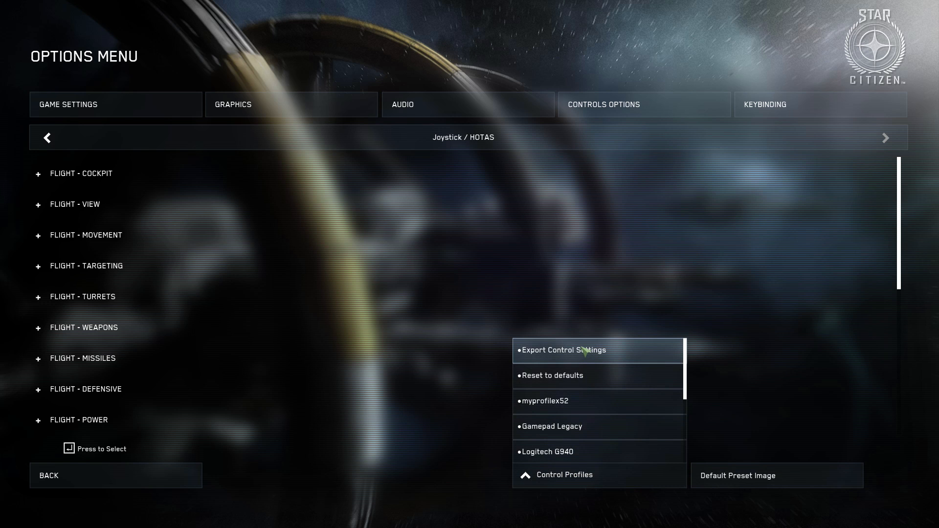
mouse_move(563, 409)
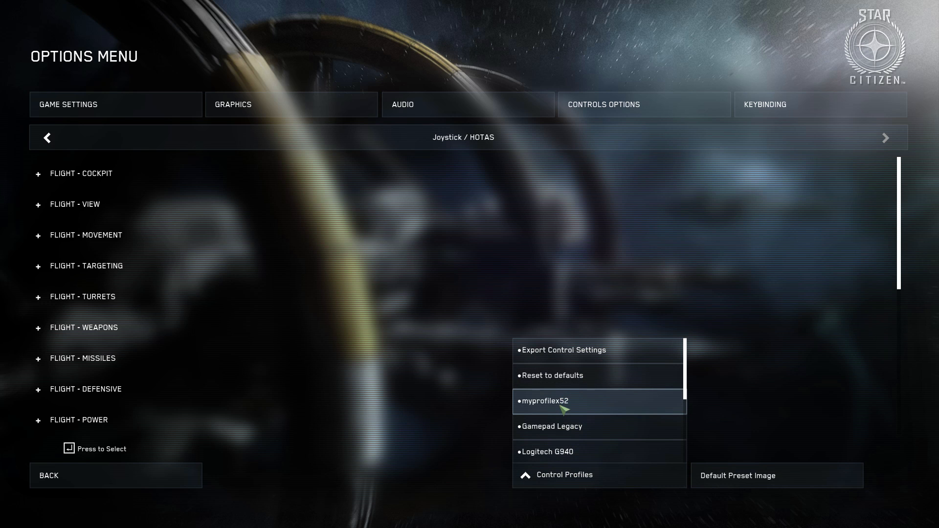
click(545, 401)
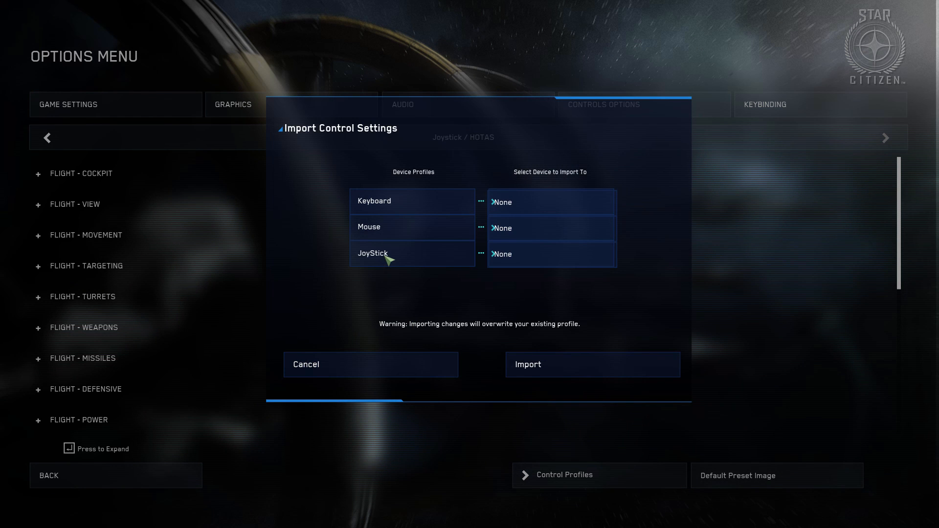
mouse_move(396, 258)
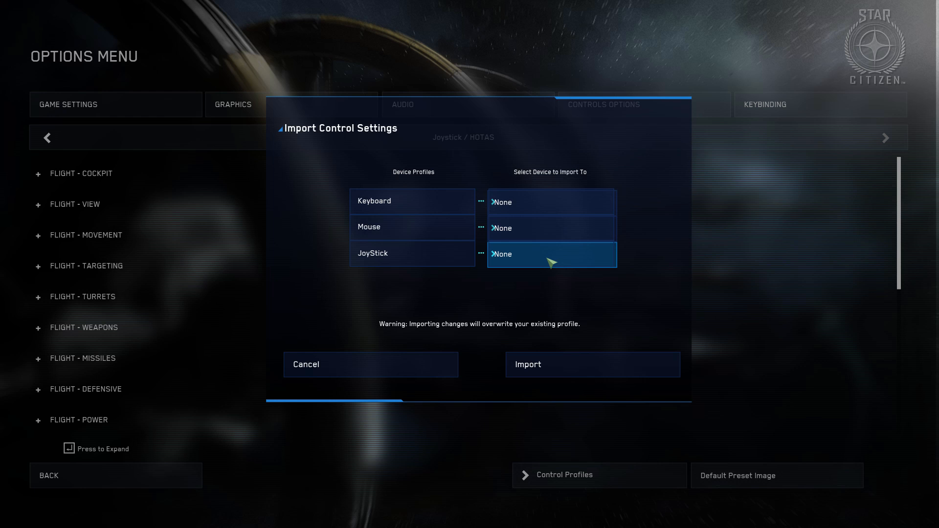
Step: Import the myprofilex52 settings onto the JoyStick device and return to the main menu
click(550, 255)
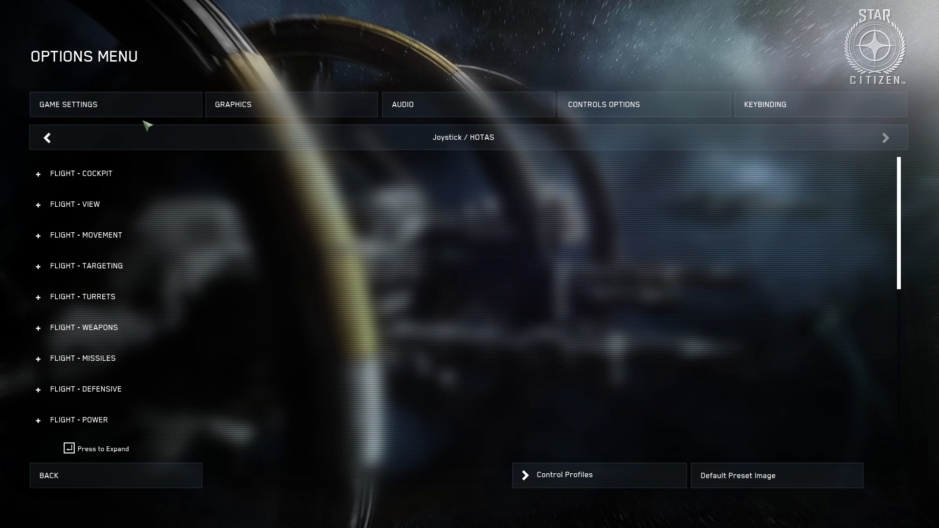
click(115, 476)
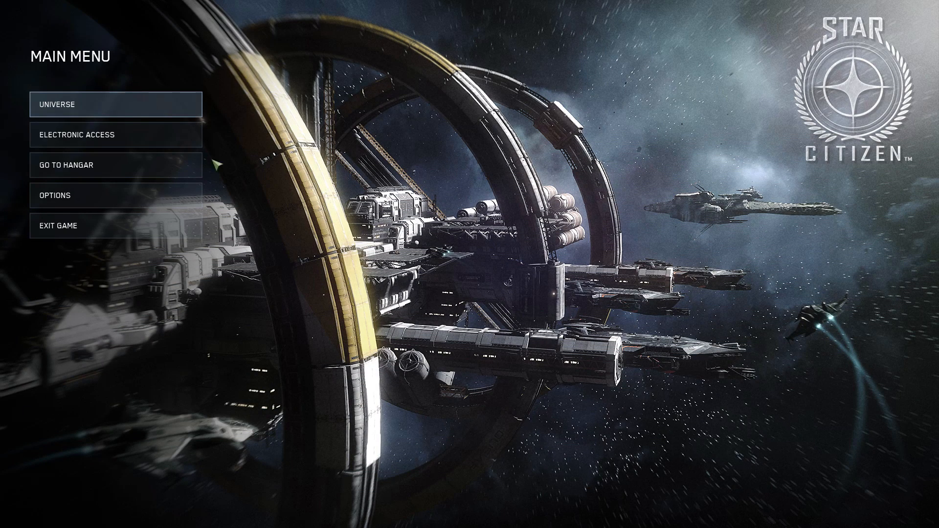